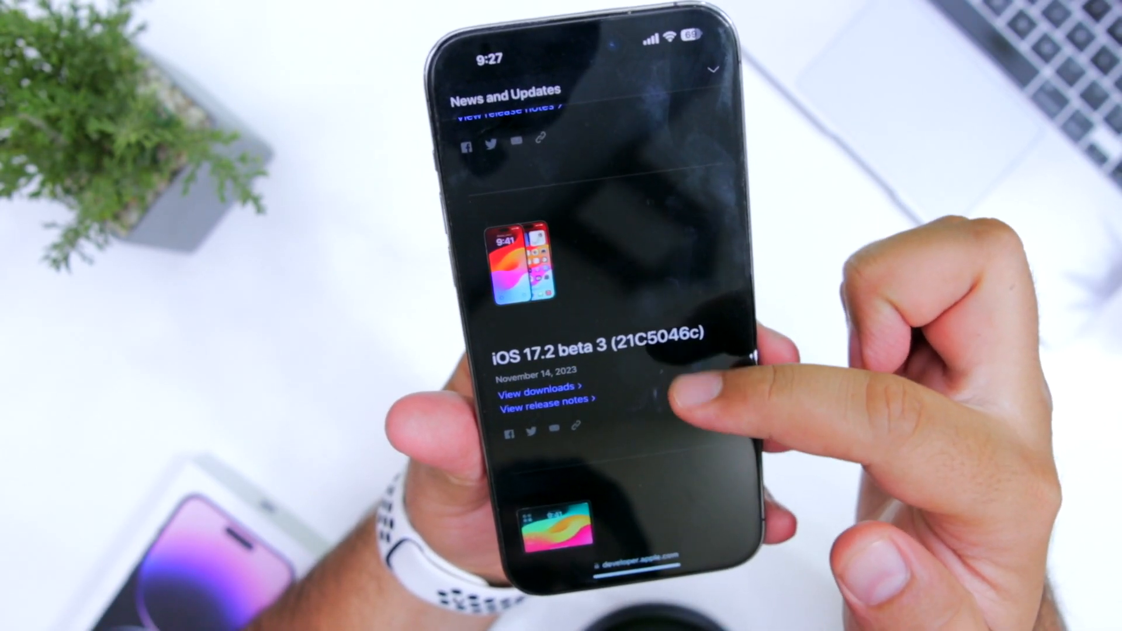
Scroll the News and Updates list past iOS 17.2 beta 3 to watchOS 10.2 beta 3
{"action": "scroll", "scroll_direction": "up", "scroll_amount": 3}
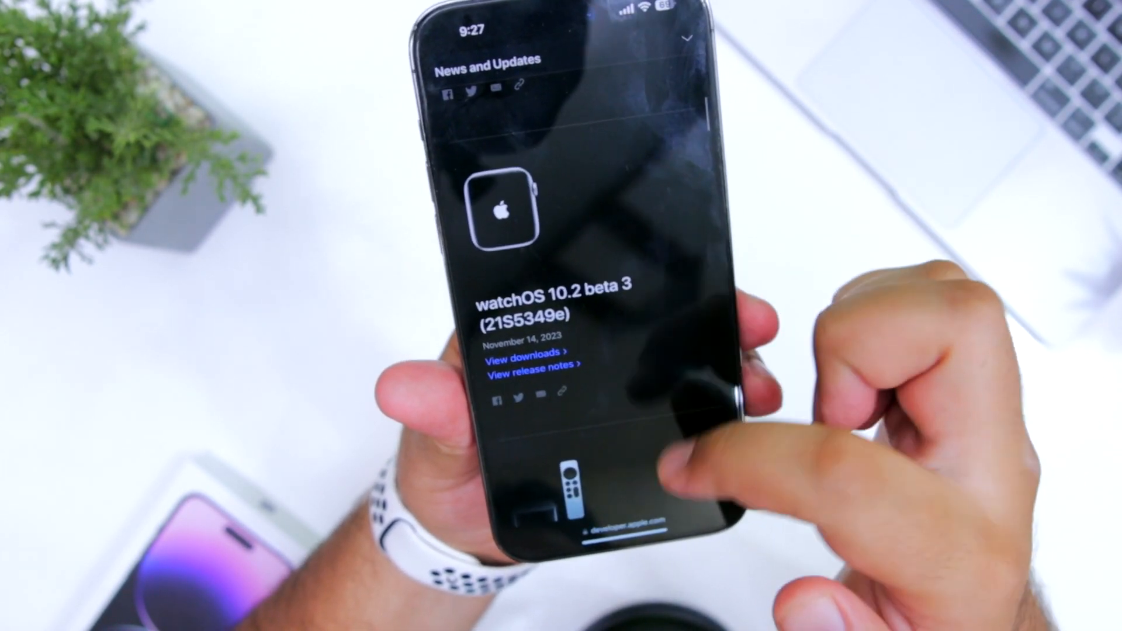
{"action": "scroll", "scroll_direction": "up", "scroll_amount": 3}
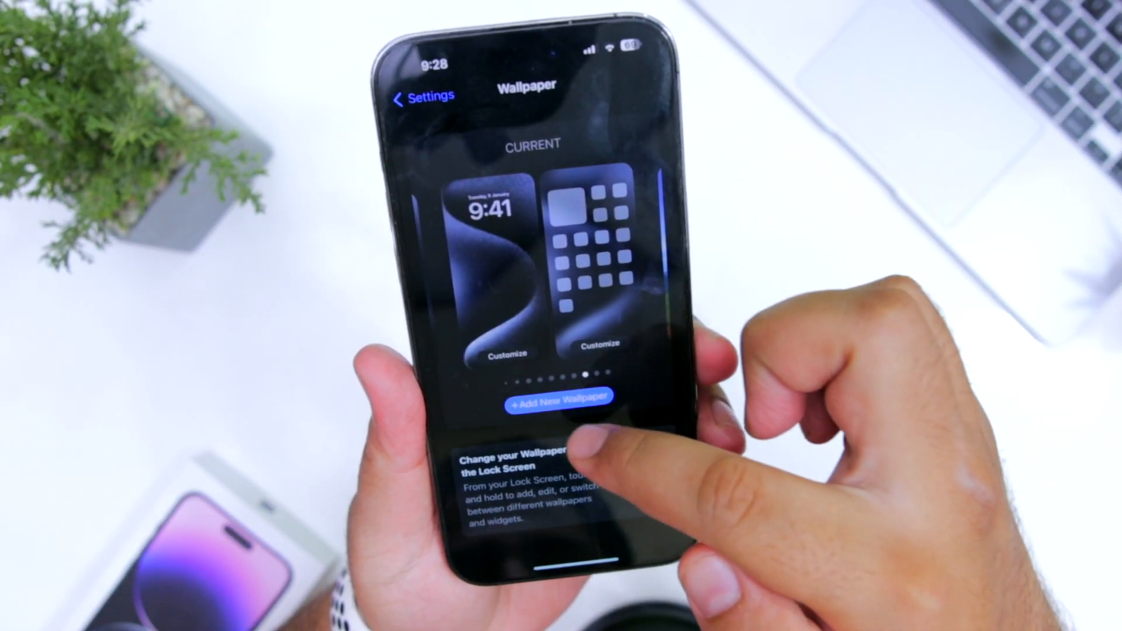
Open Wallpaper settings to view the current lock and home screen pair
{"action": "left_click", "coordinate": [558, 396]}
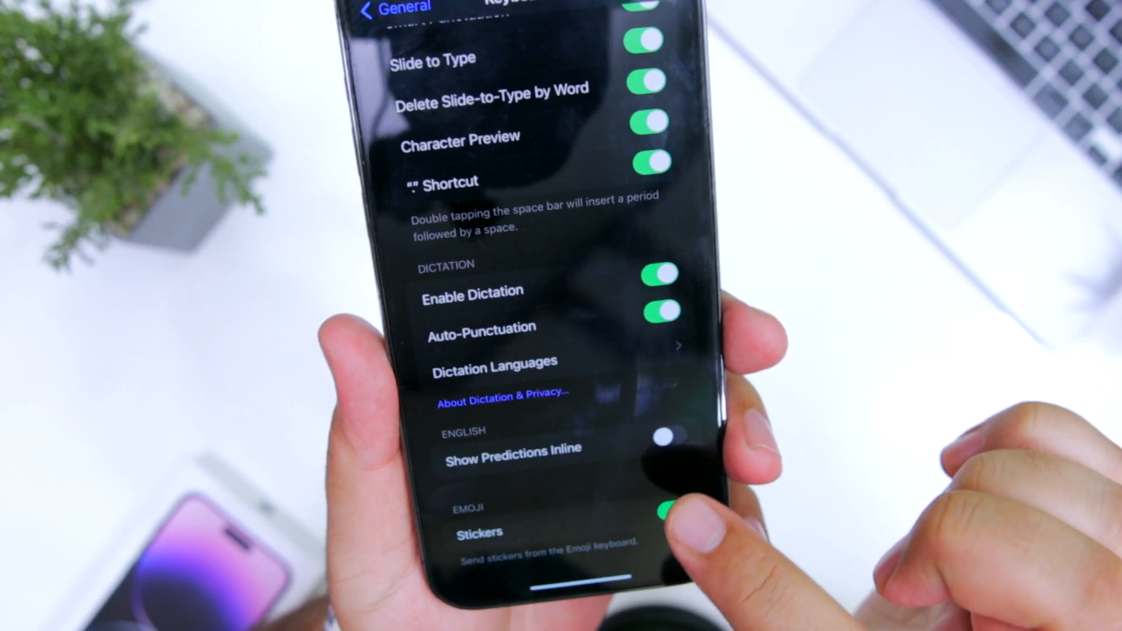
Switch Show Predictions Inline on for the English keyboard
{"action": "left_click", "coordinate": [669, 434]}
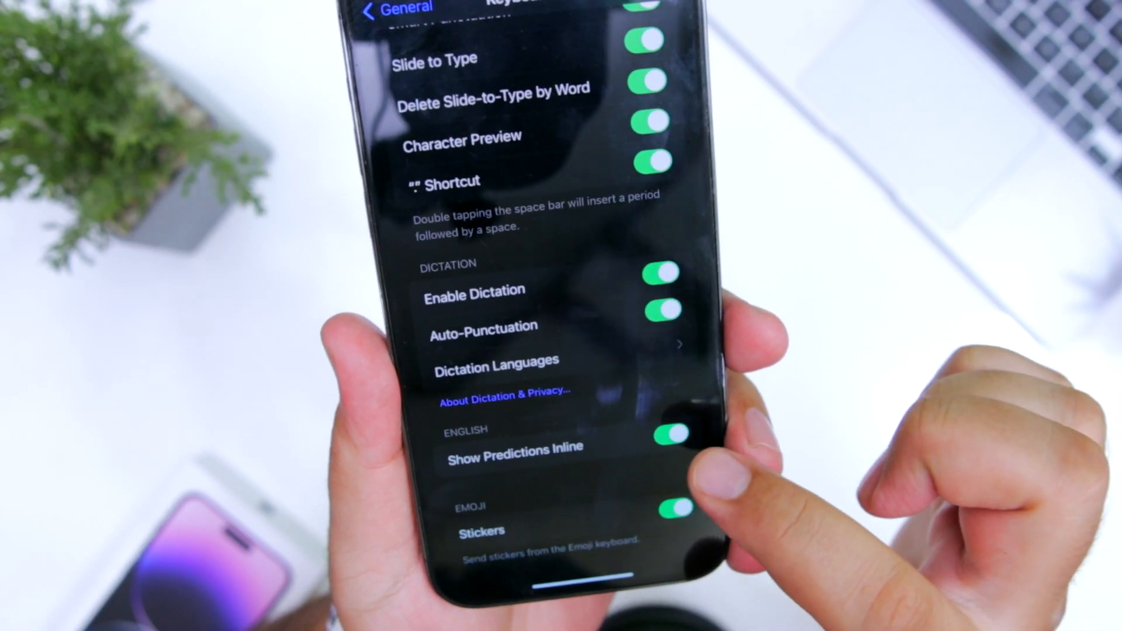
{"action": "left_click", "coordinate": [673, 434]}
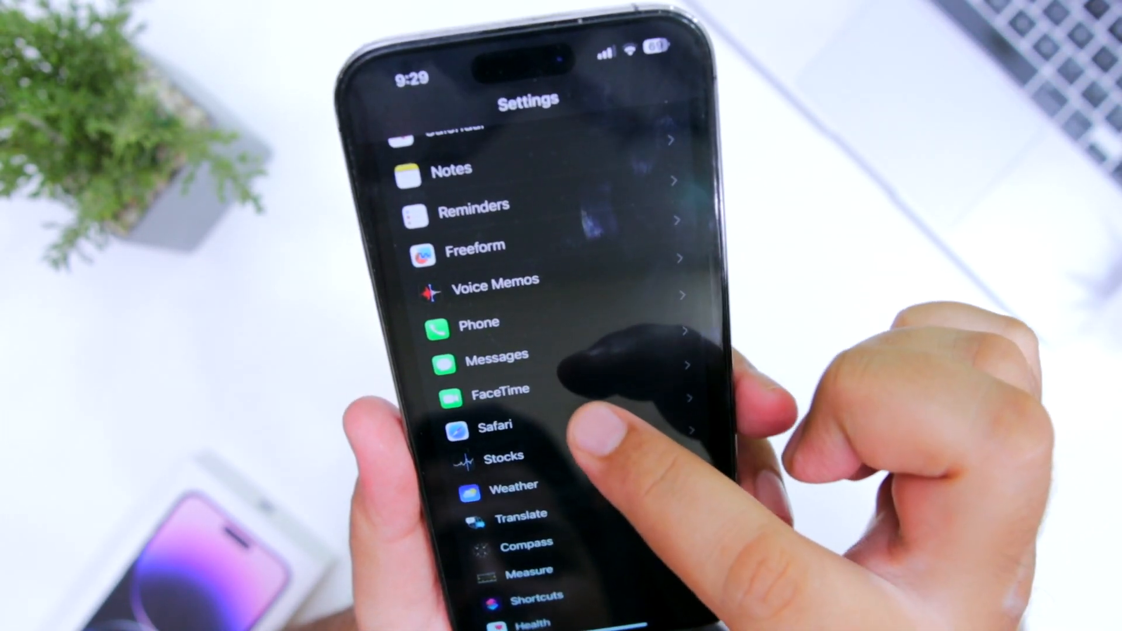
Open FaceTime settings to view the enabled Name & Photo Sharing option
{"action": "left_click", "coordinate": [502, 388]}
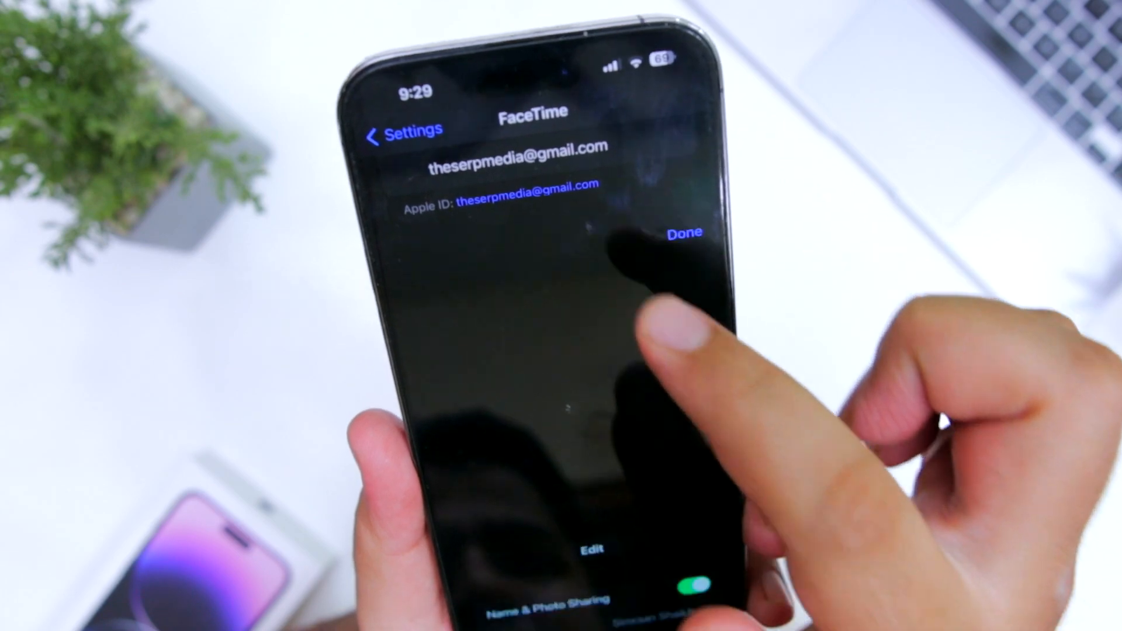